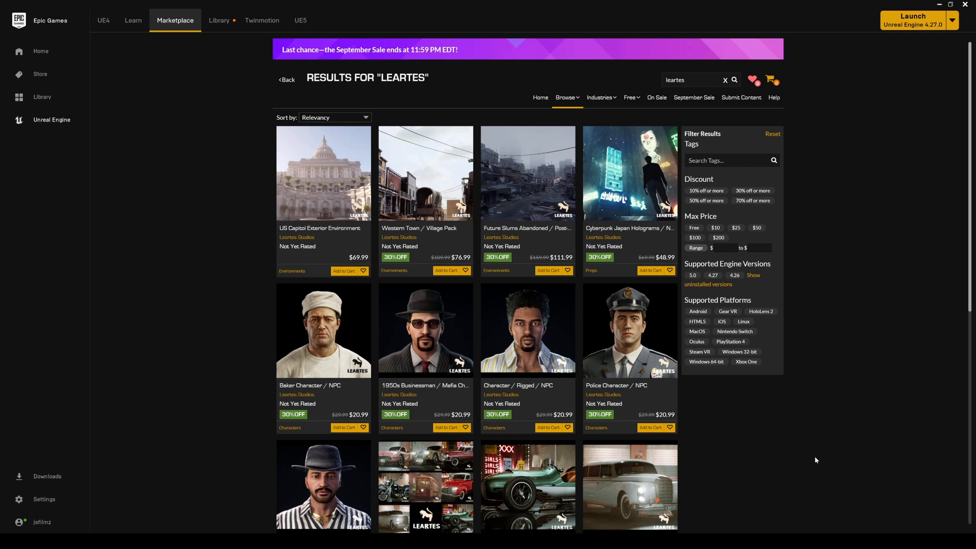
mouse_move(404, 301)
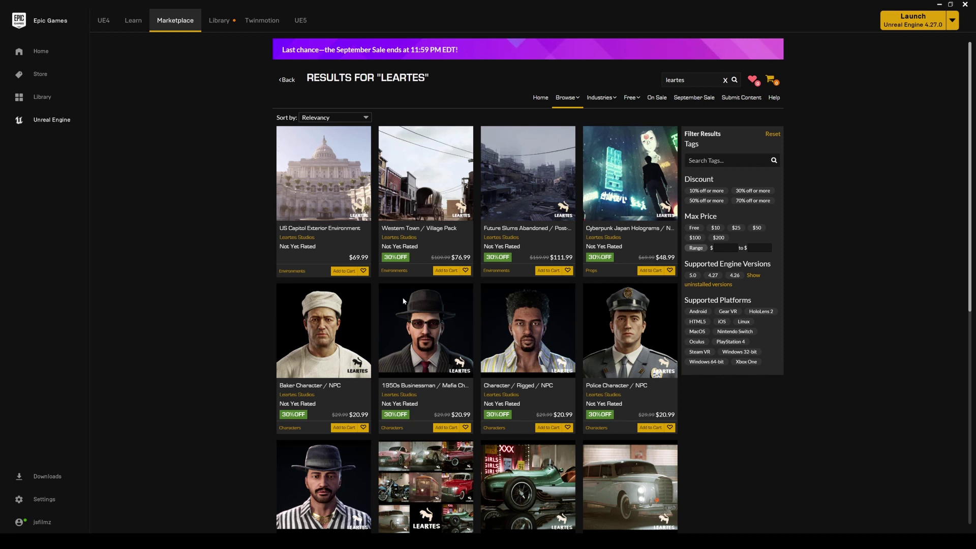
mouse_move(361, 57)
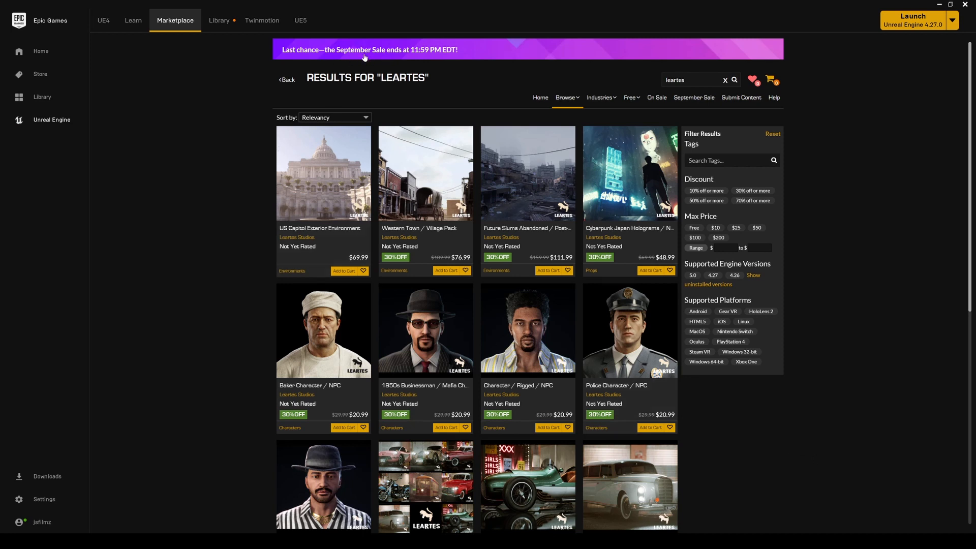
mouse_move(427, 63)
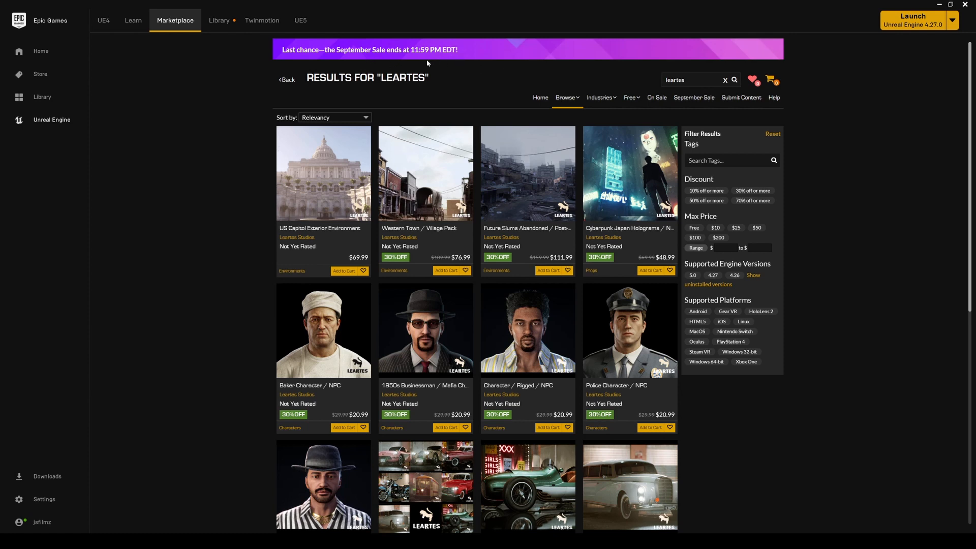
mouse_move(410, 64)
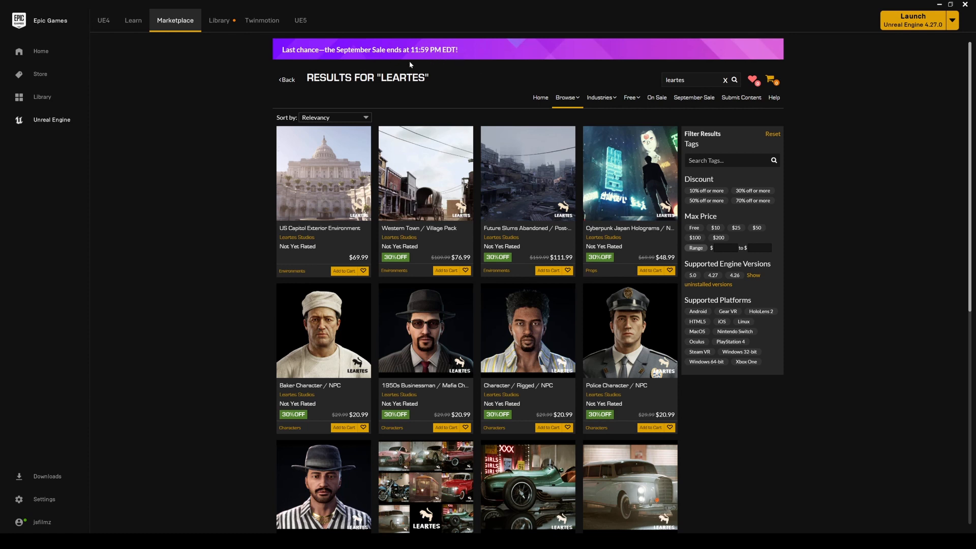
mouse_move(563, 158)
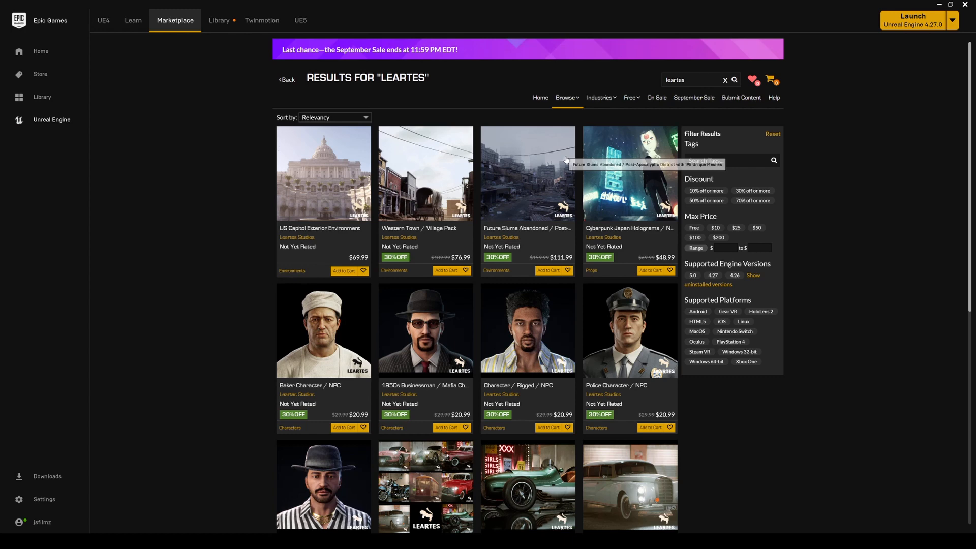
mouse_move(506, 246)
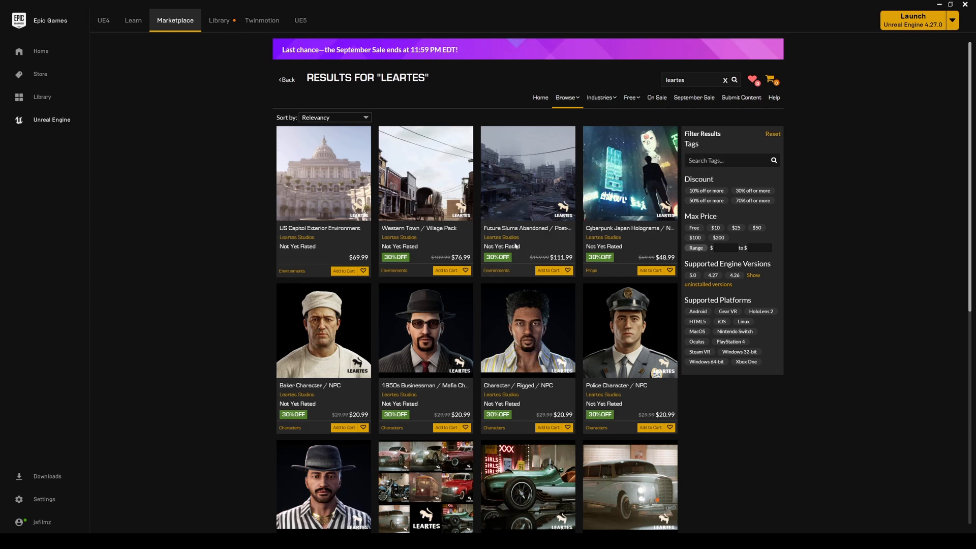
- Open the Future Slums Abandoned / Post-Apocalyptic District product page from the Leartes results
click(529, 171)
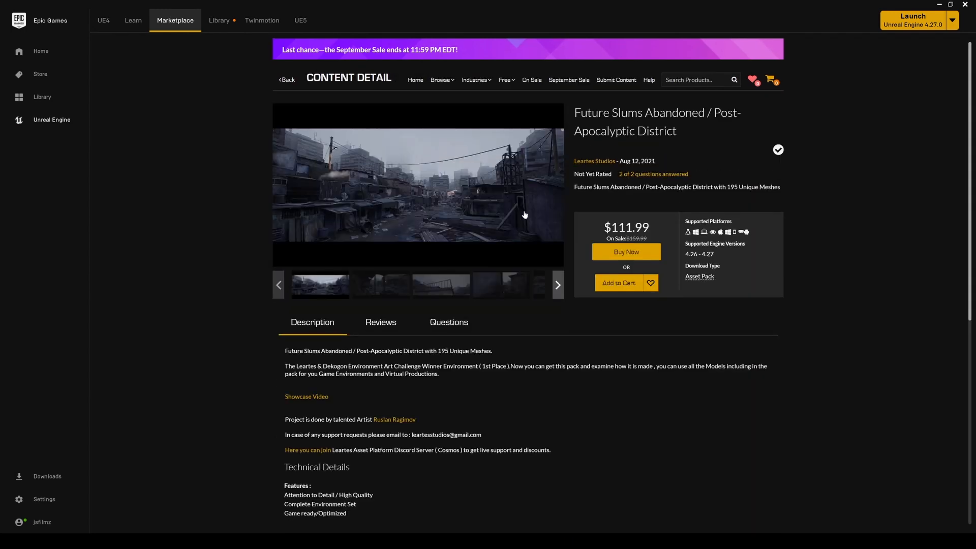
click(441, 285)
text(leartes)
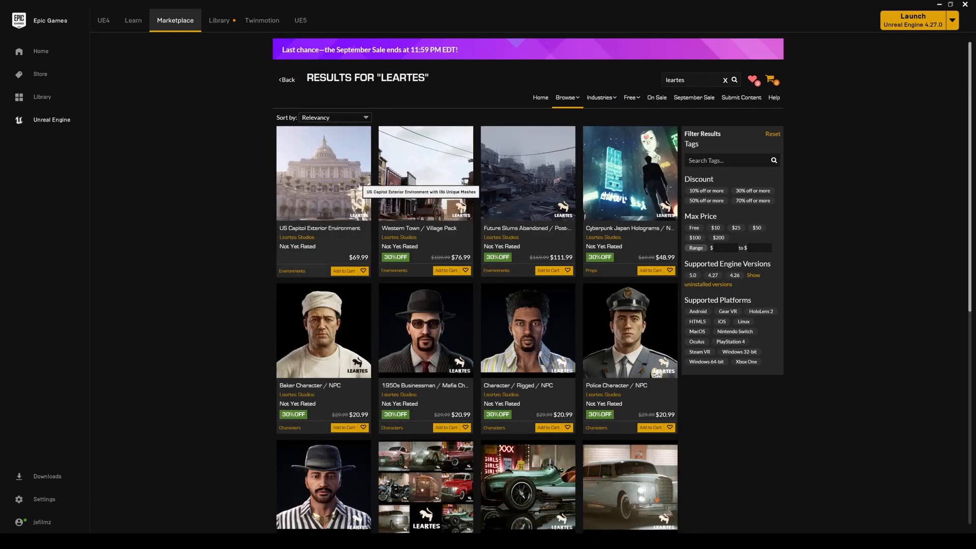
mouse_move(538, 203)
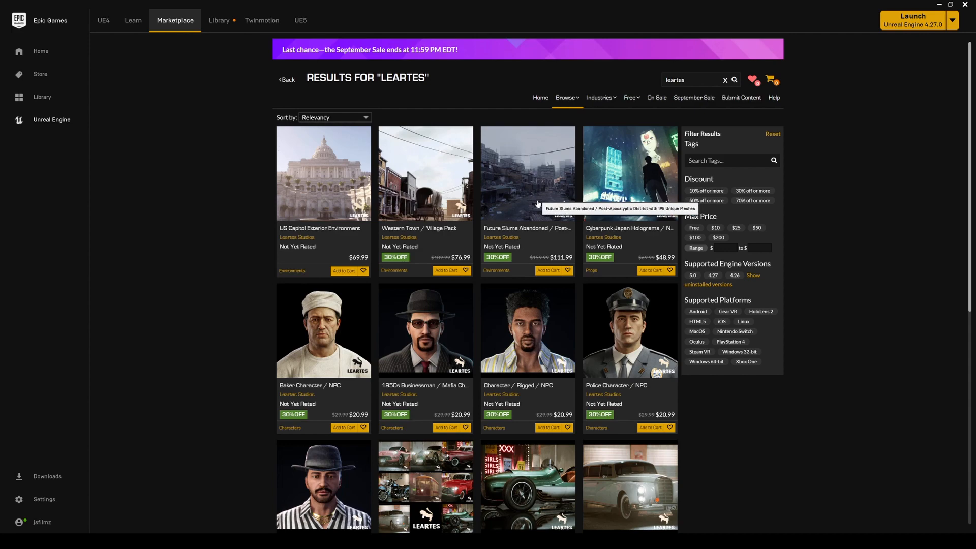
scroll(down, 3)
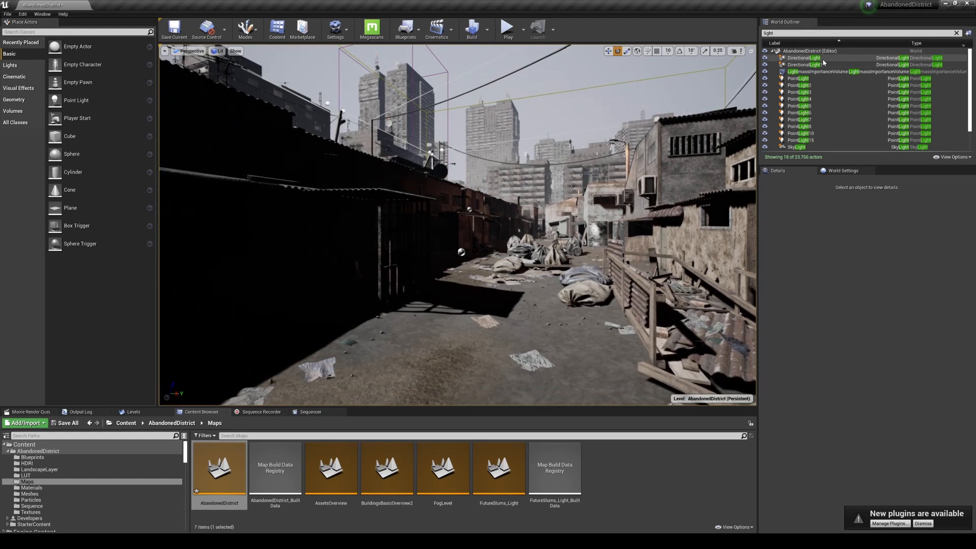
- Filter the World Outliner to the AbandonedDistrict level's light actors
click(805, 65)
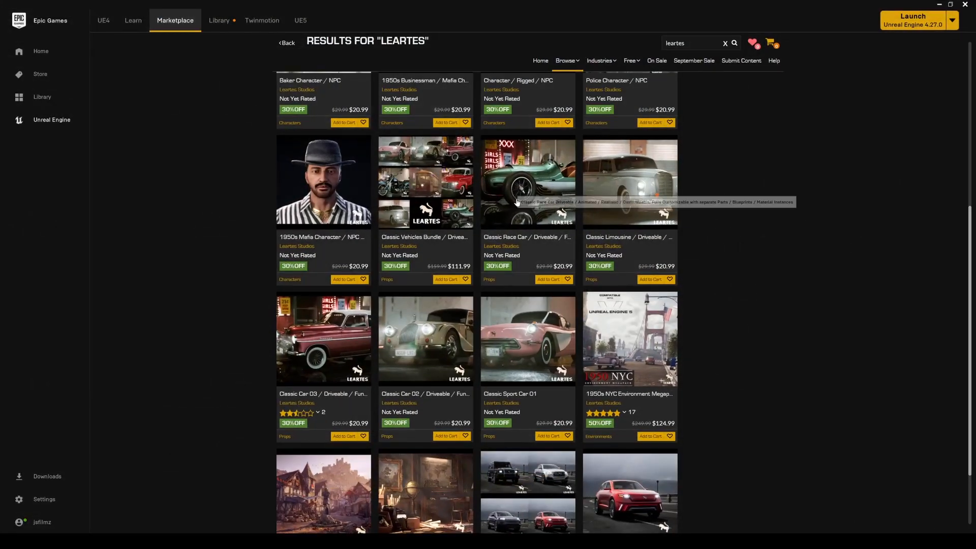
- Reopen the Future Slums Abandoned page and scroll through its Technical Details and Tags
click(526, 183)
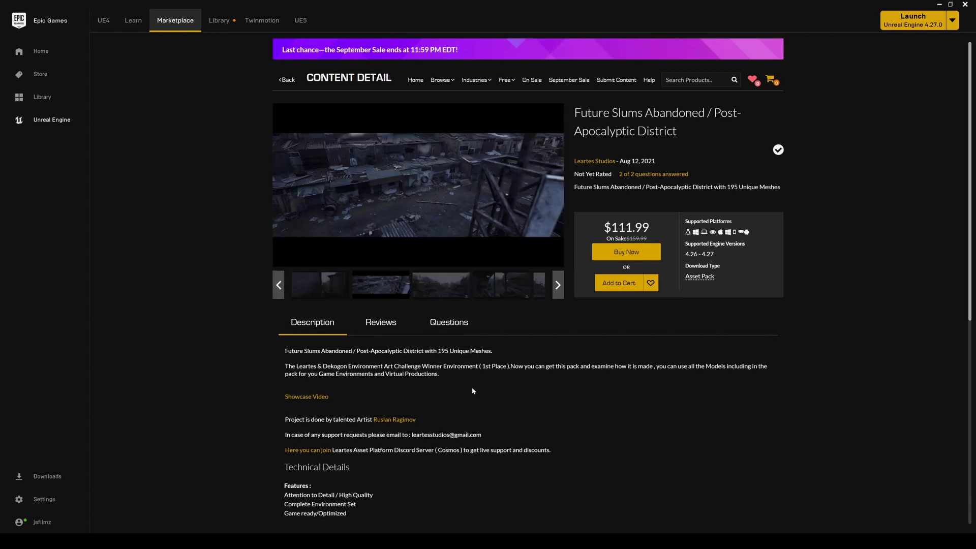
scroll(down, 3)
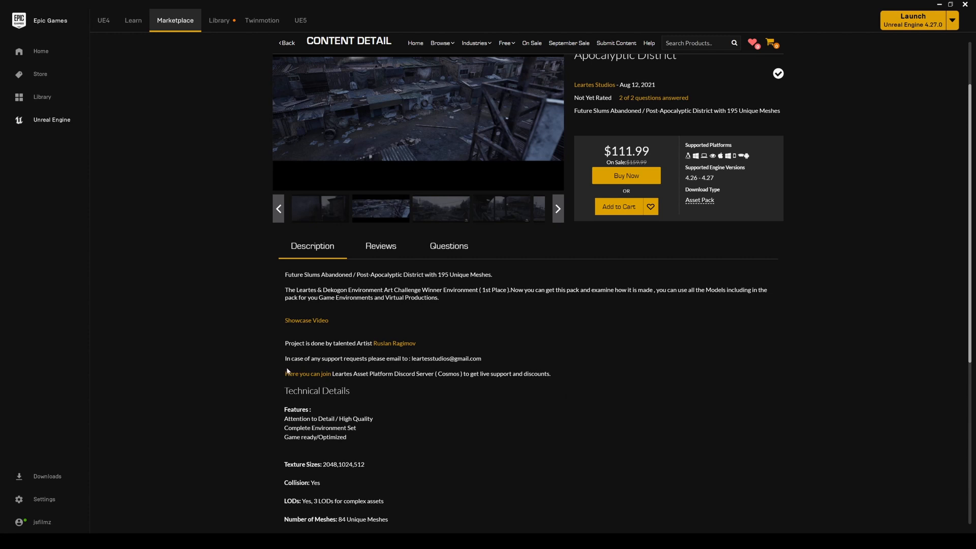
mouse_move(508, 367)
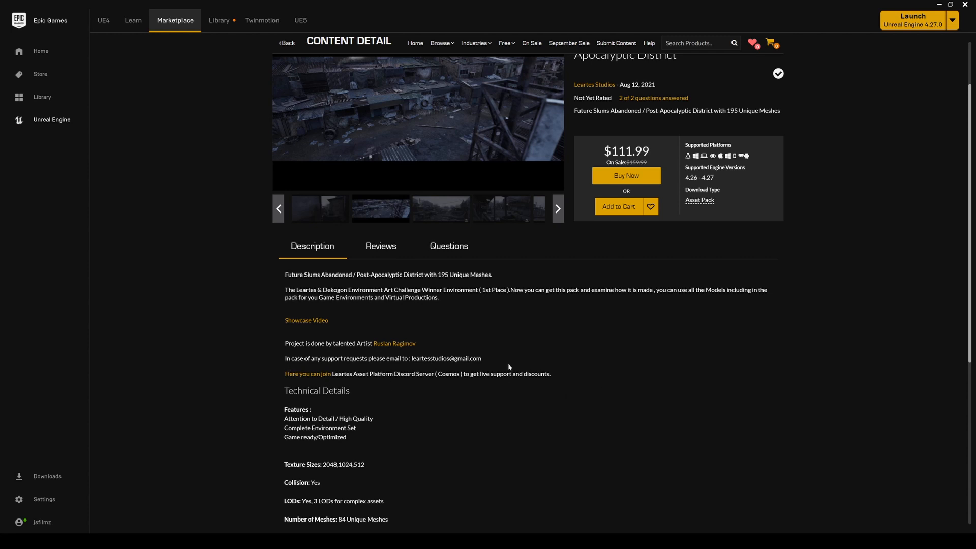
mouse_move(359, 447)
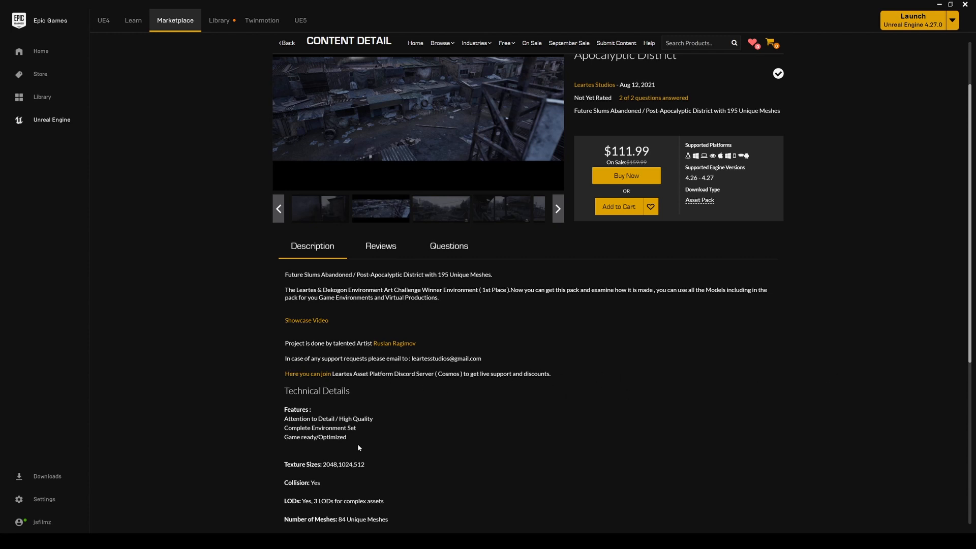
scroll(down, 3)
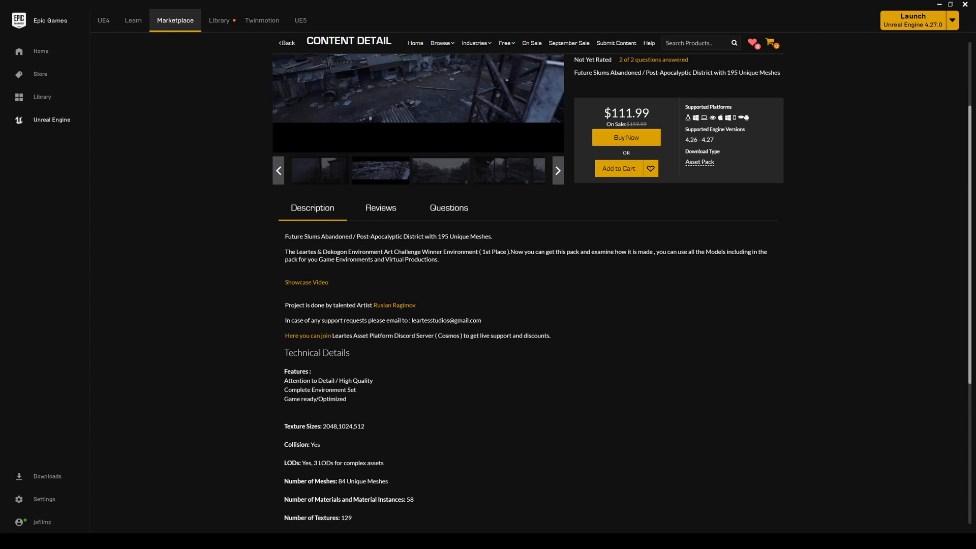
scroll(down, 3)
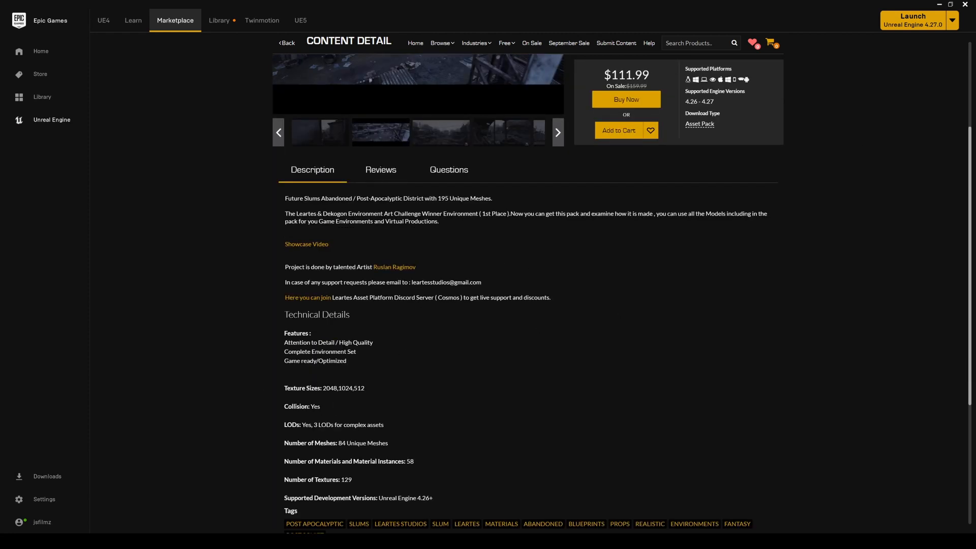
mouse_move(416, 396)
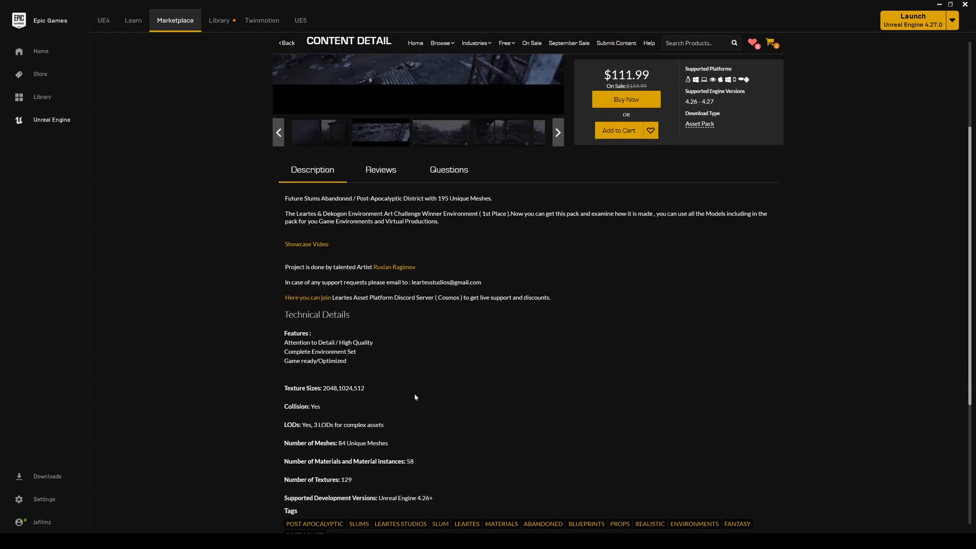
scroll(down, 3)
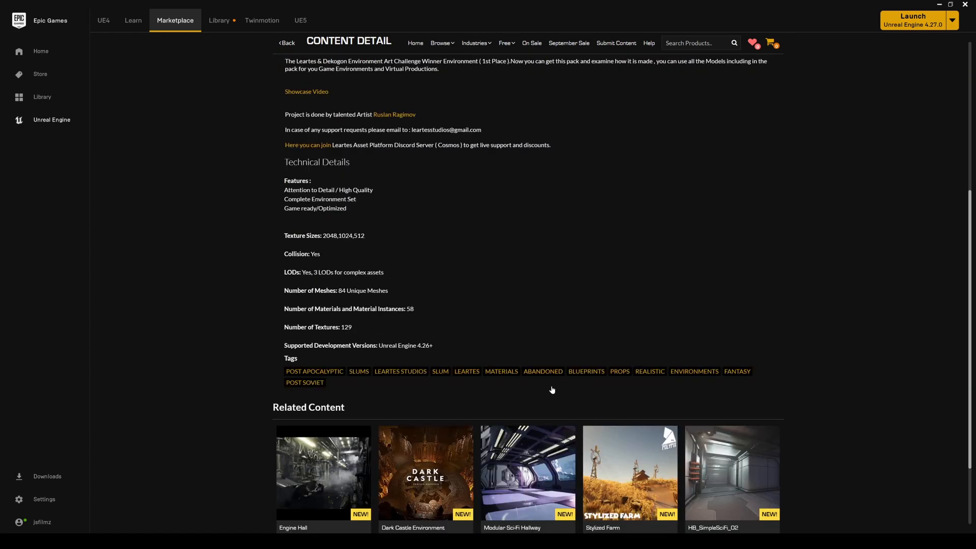